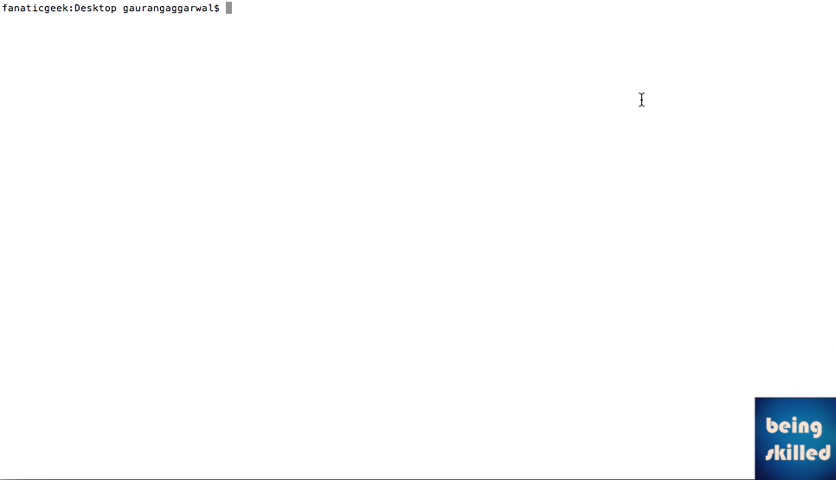
Step: Start an rsync command with archive and recursive options: rsync -ar
type("rsy")
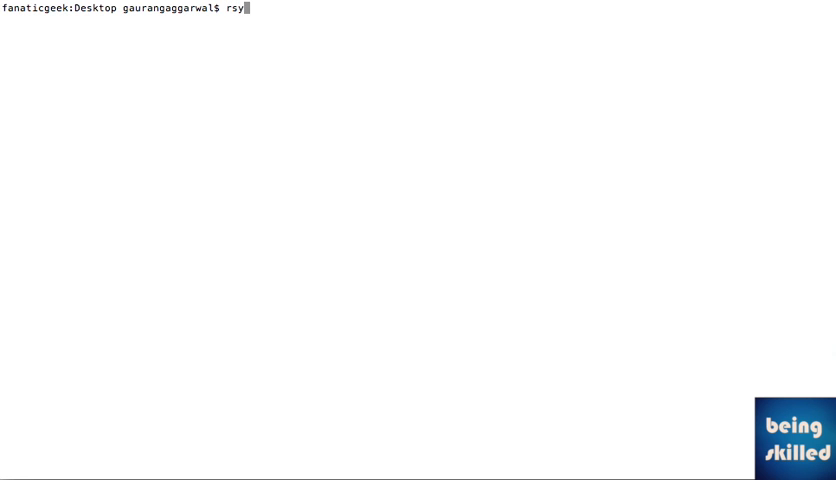
type("nc")
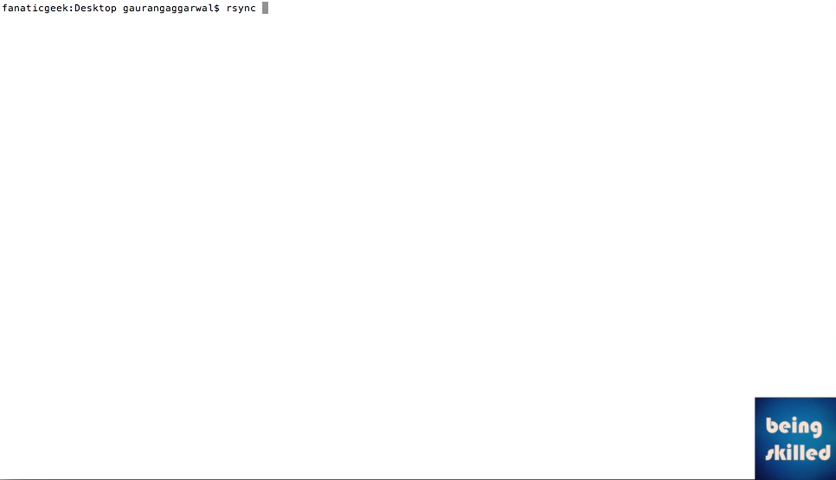
type("-ar")
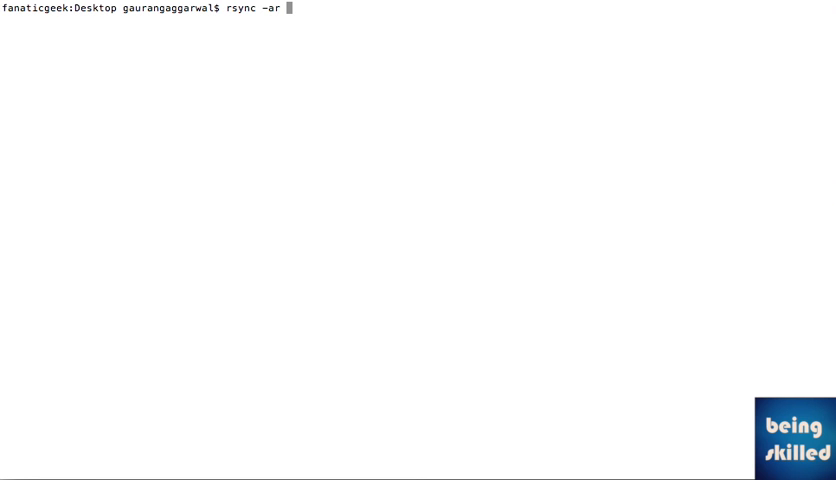
type("gauran")
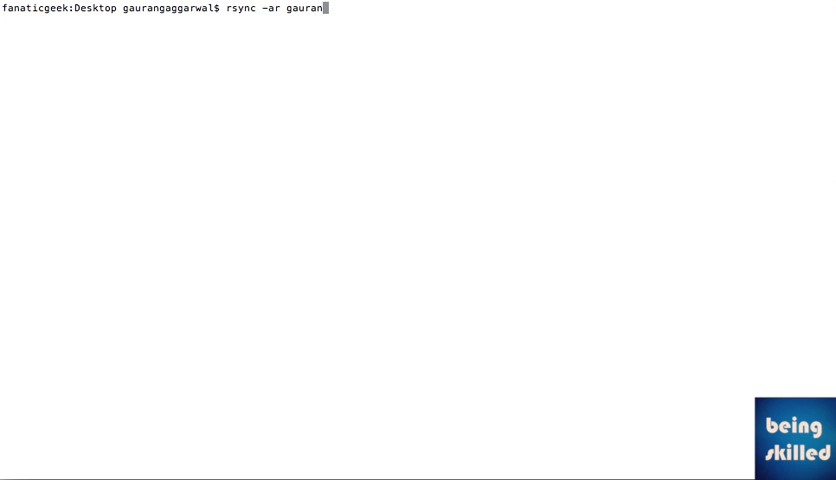
type("g@192.168.")
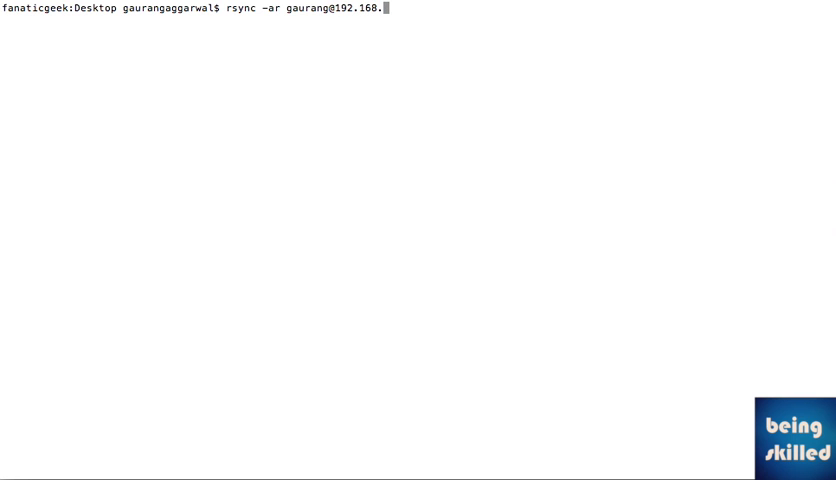
type("1.41:~/")
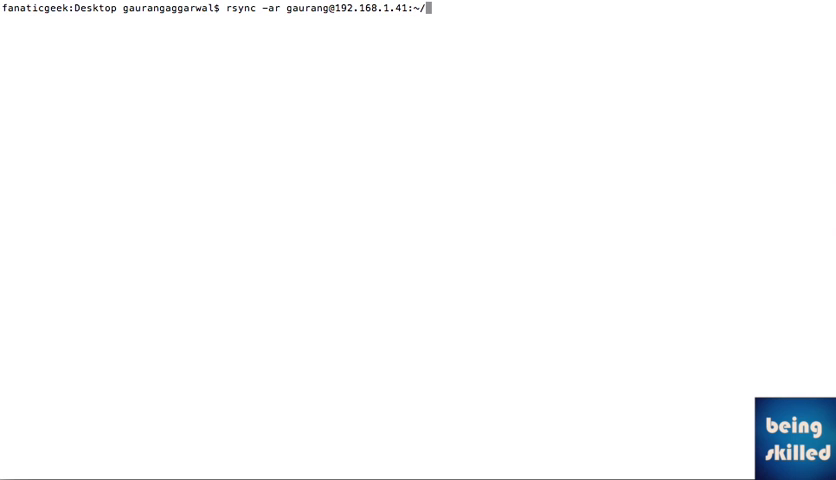
type("Deskt")
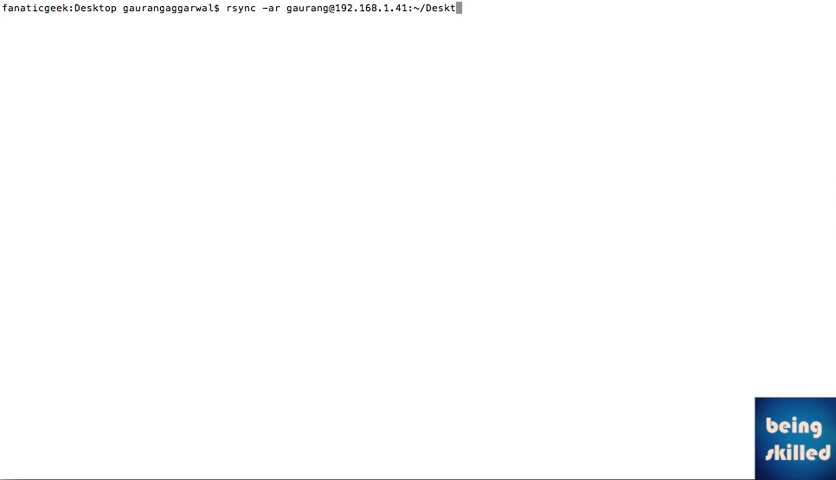
type("op")
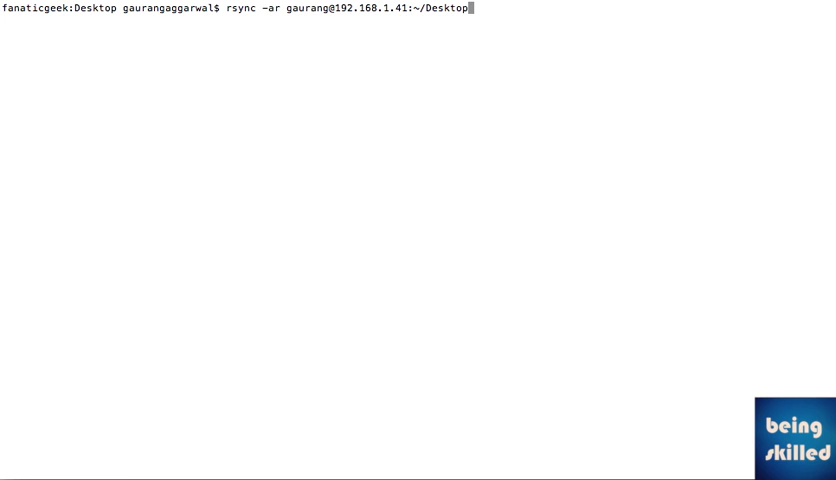
type("/d")
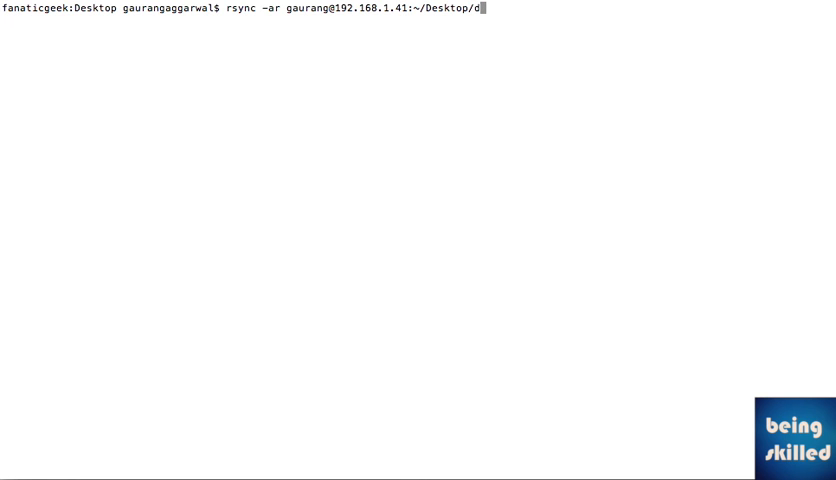
type("elete/")
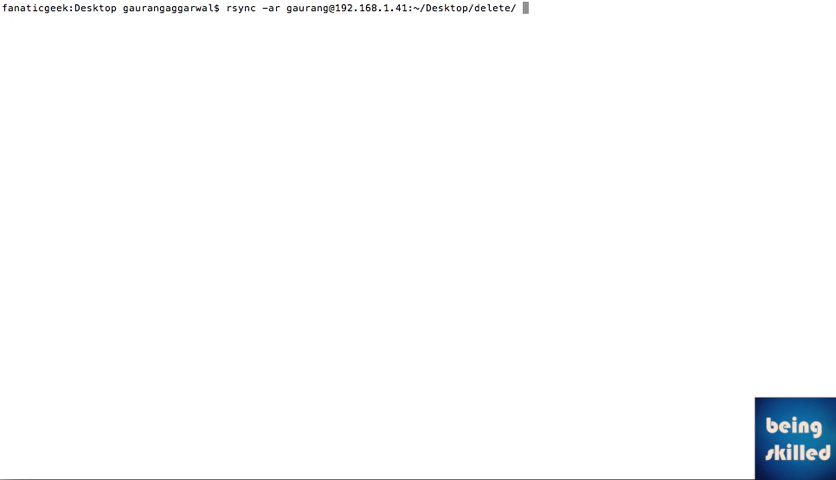
Step: Give the local destination ./Desktop/forrsync/
type("./")
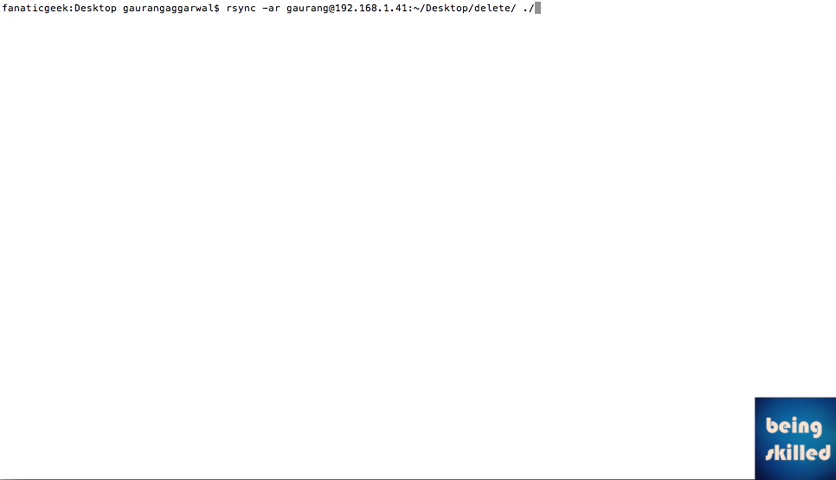
type("Desktop")
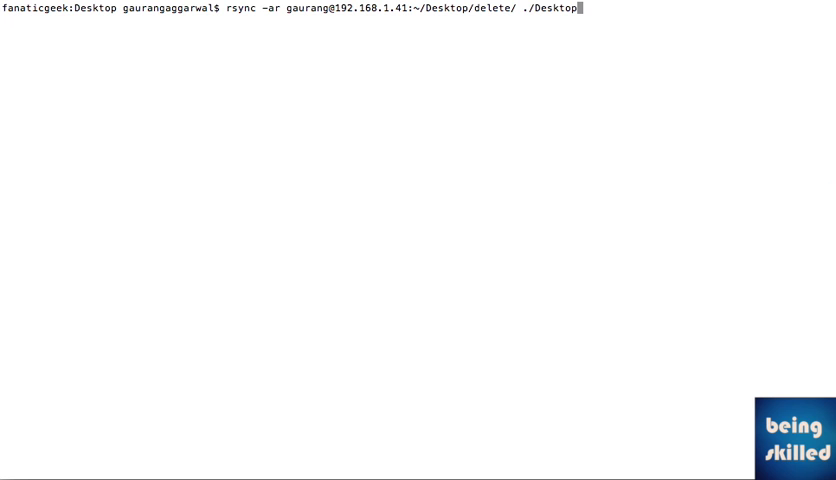
type("/")
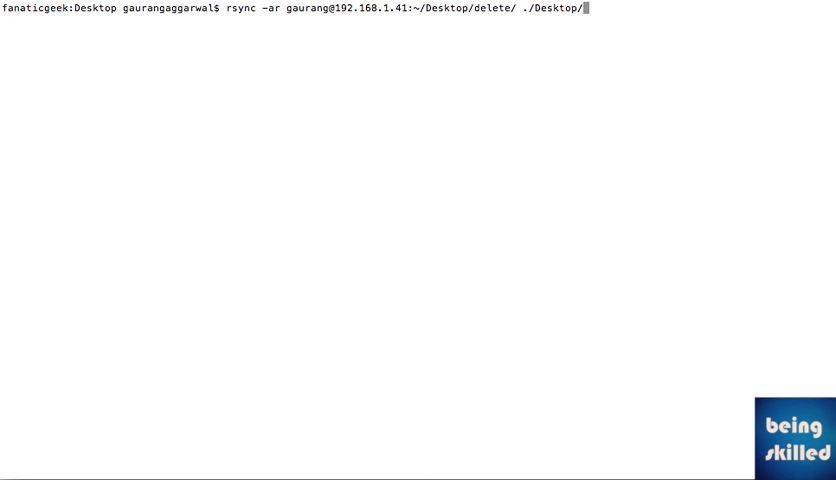
type("forrs")
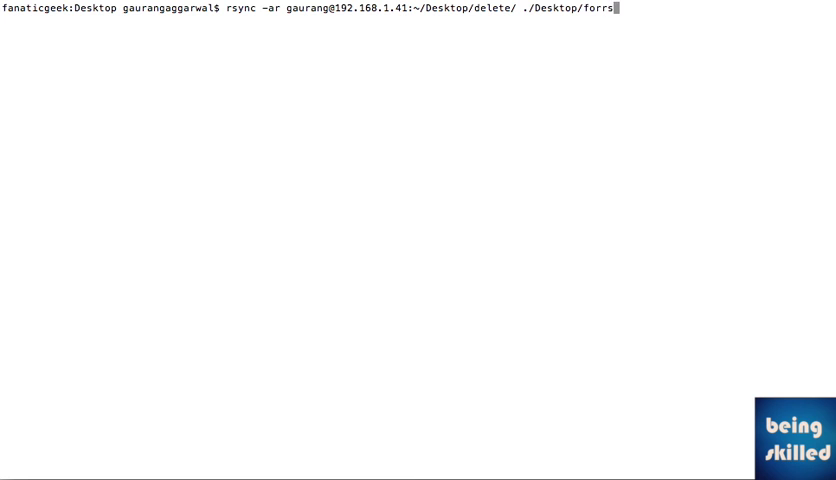
type("ync/")
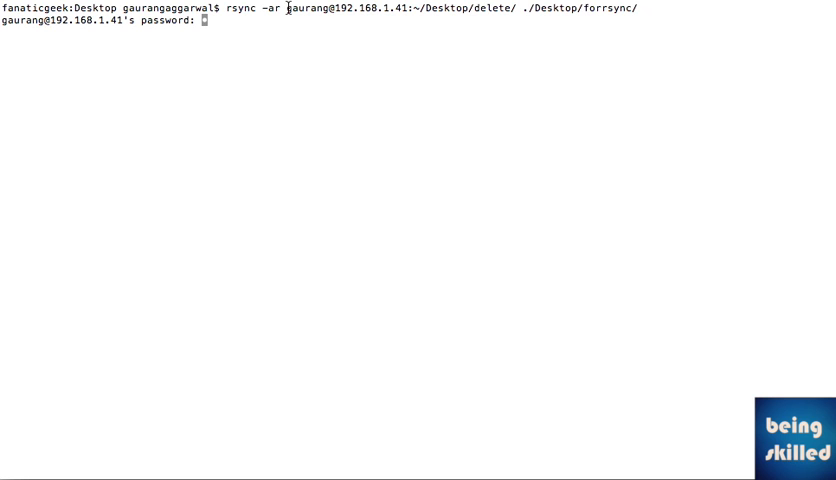
Step: Run the rsync command so the remote host prompts for its password
left_click_drag(286, 8, 516, 8)
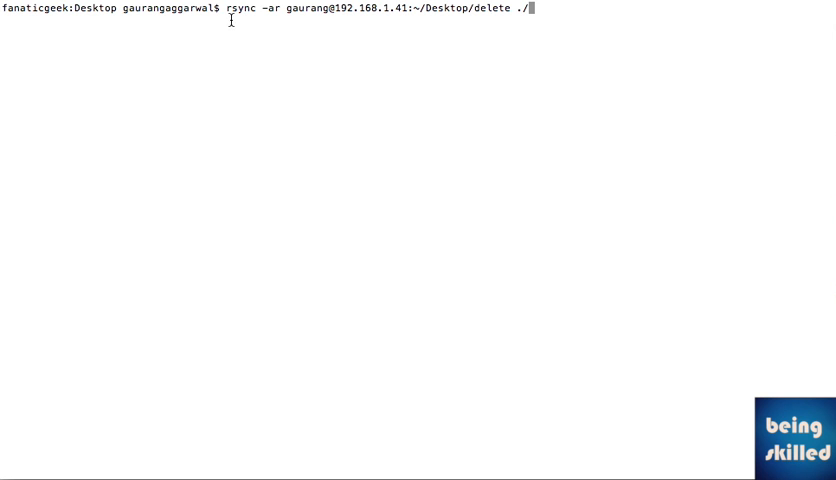
mouse_move(268, 18)
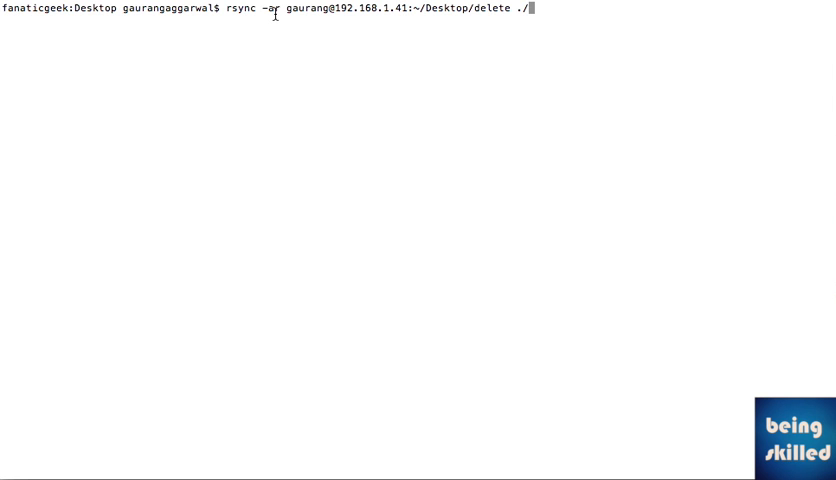
mouse_move(328, 122)
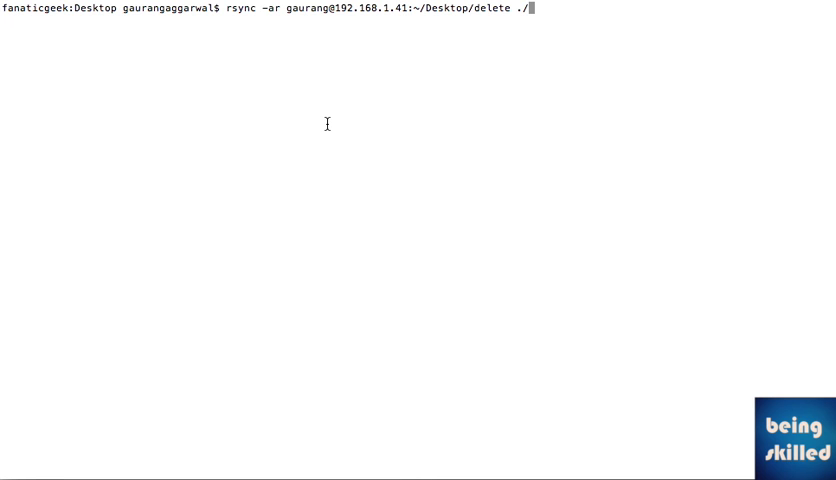
Step: Rerun rsync pulling ~/Desktop/delete into ./destrsync/, enter the password and start moving into destrsync
left_click_drag(284, 8, 392, 8)
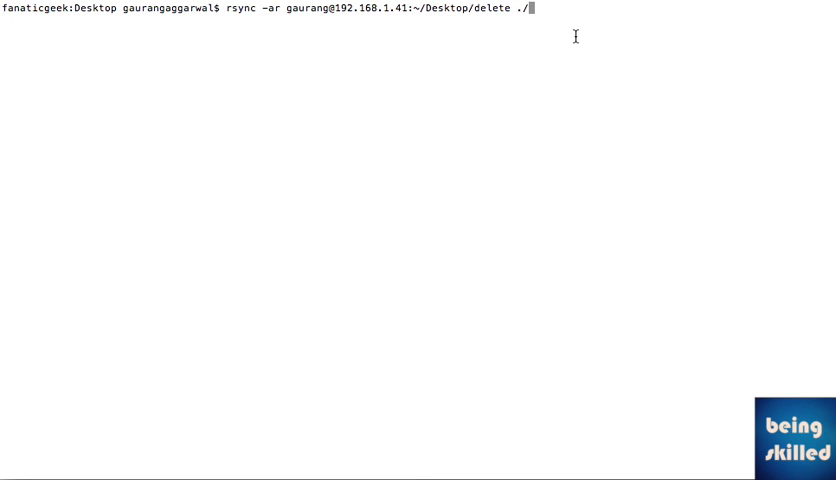
type("destrsync/")
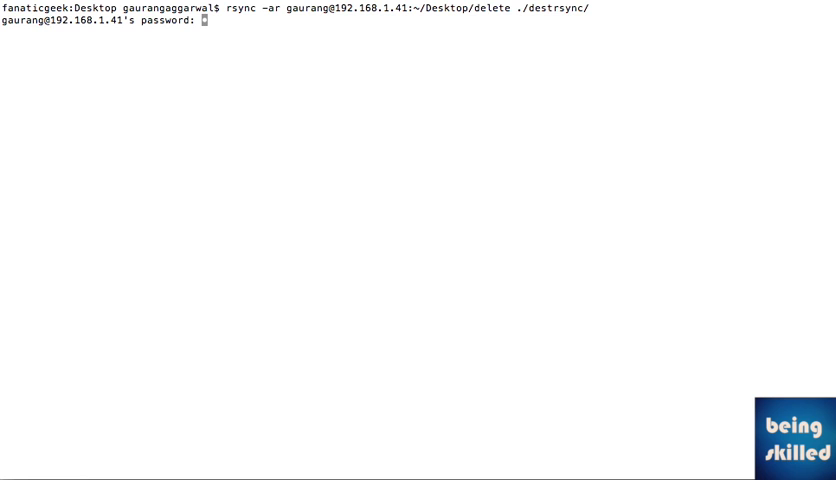
key("Return")
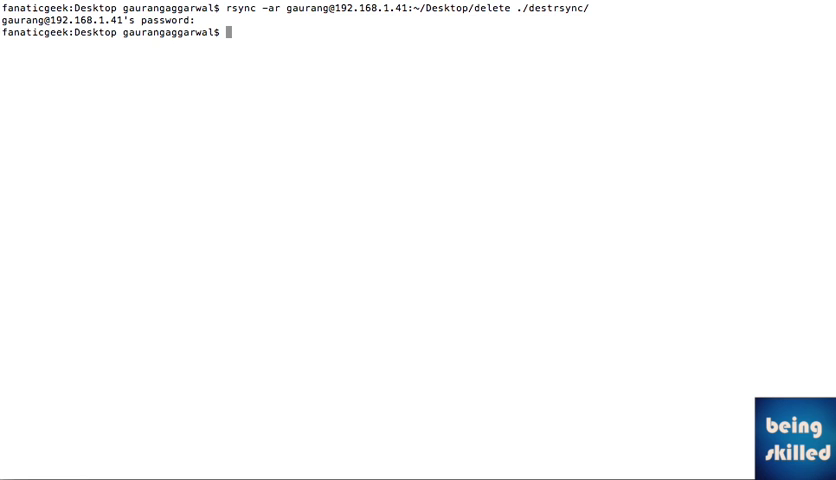
type("cd dea")
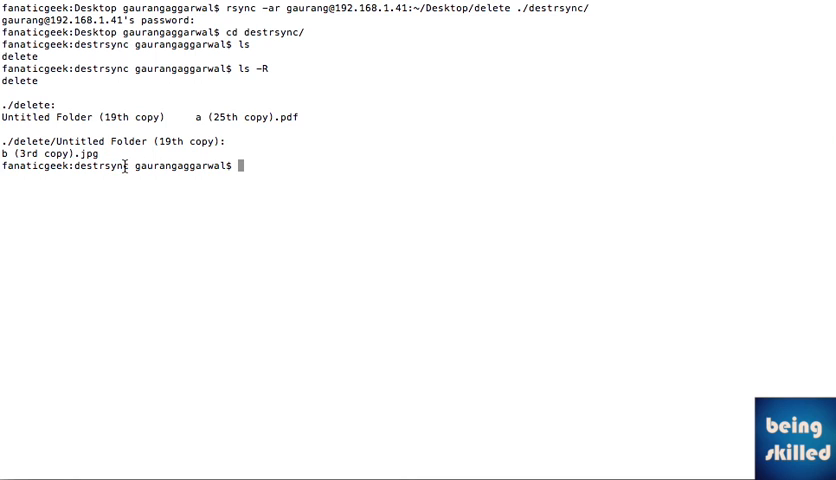
Step: Mark the copied jpg file in the recursive destrsync listing to confirm the transfer
double_click(50, 152)
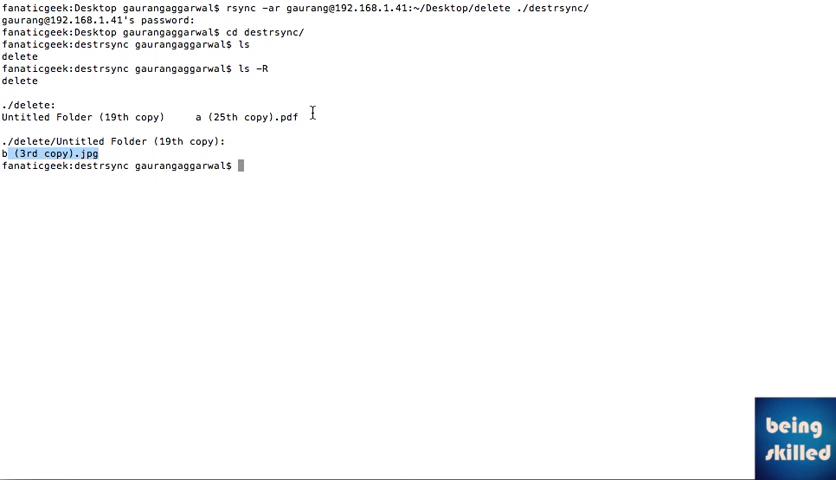